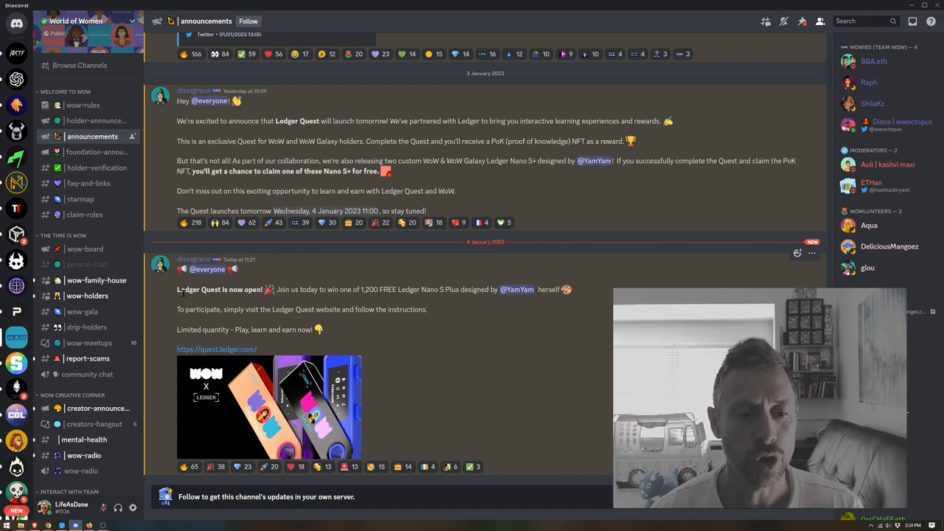
Step: Connect MetaMask through the header button until Ledger Quest shows WALLET CONNECTED
click(217, 348)
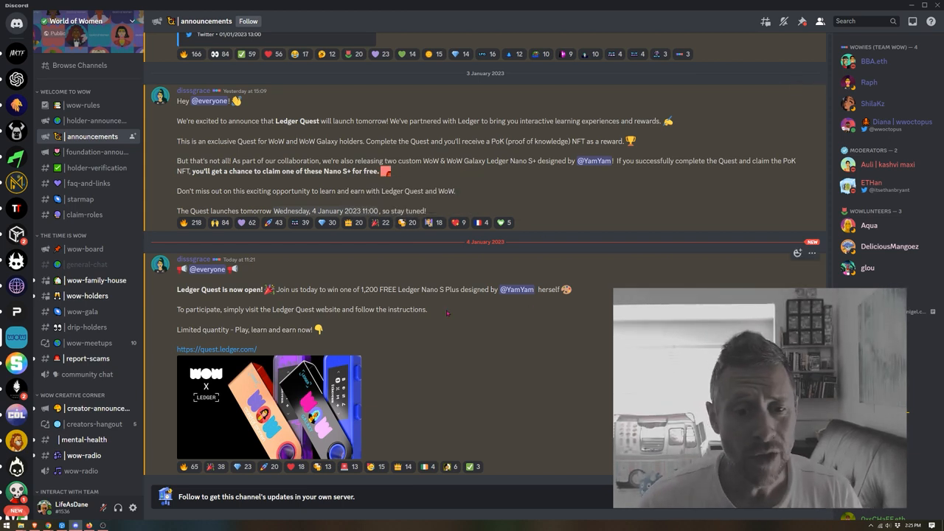
drag(360, 289, 396, 289)
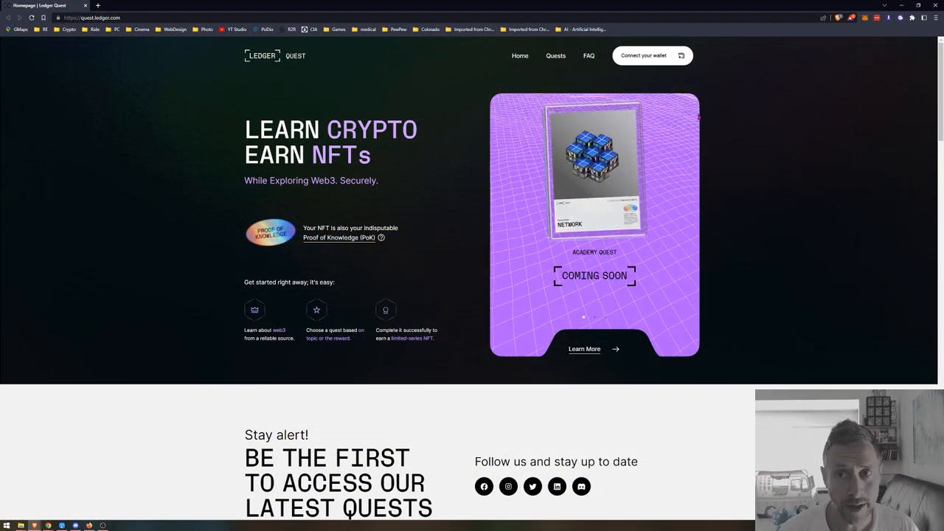
click(651, 55)
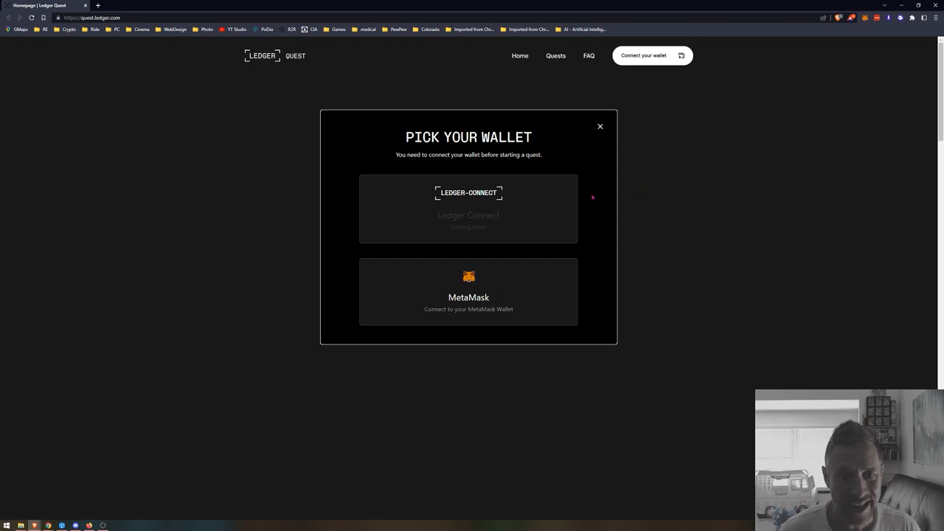
click(468, 291)
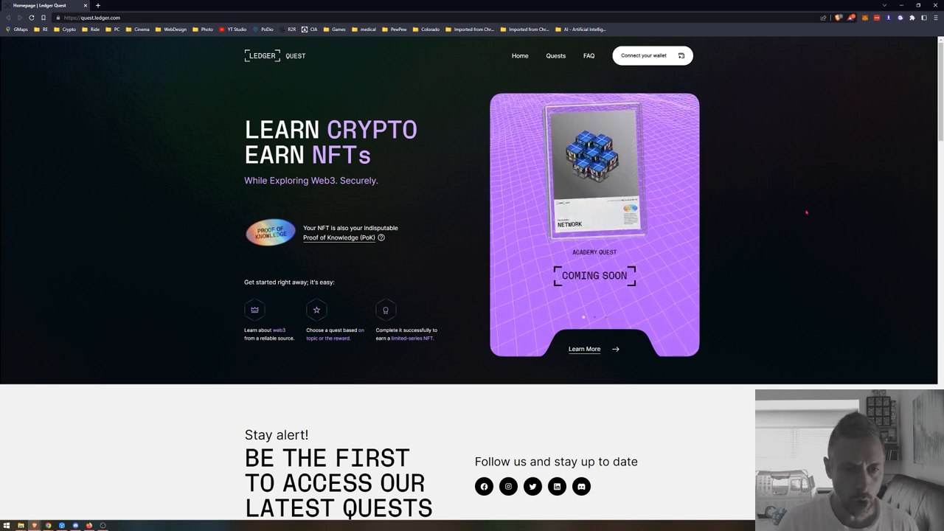
click(651, 55)
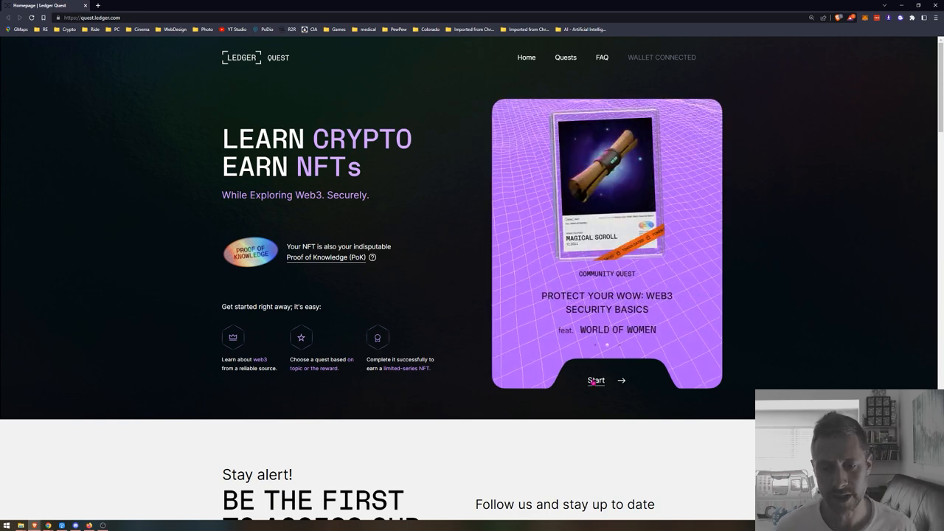
Step: Open the Protect Your WOW: Web3 Security Basics quest and start its 25-question quiz
click(595, 380)
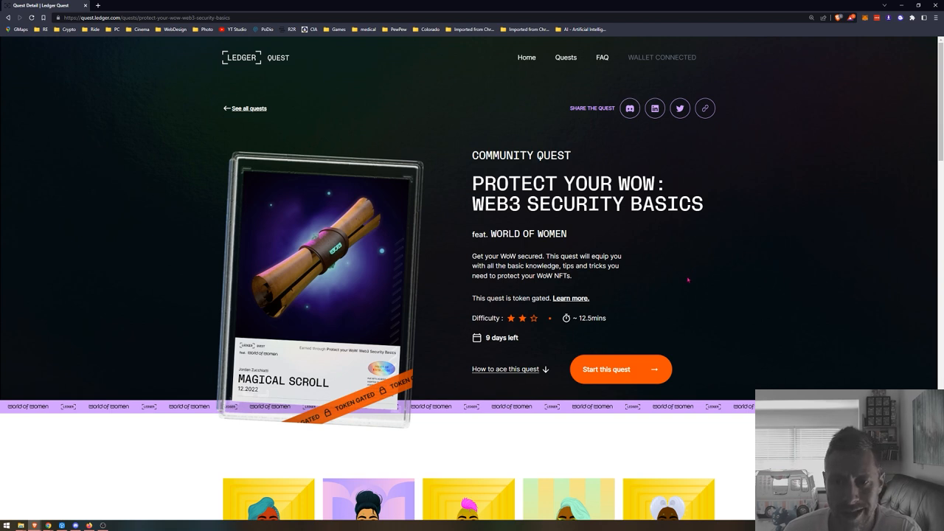
mouse_move(608, 286)
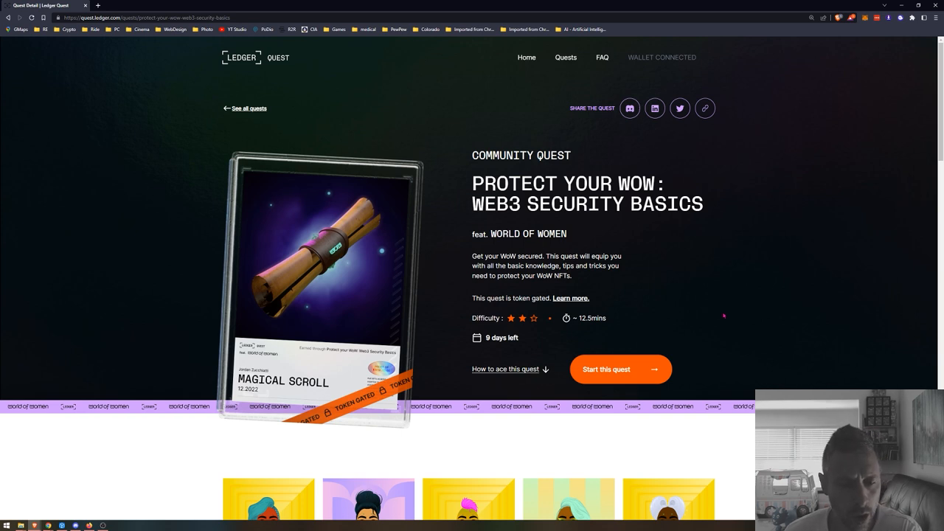
mouse_move(529, 307)
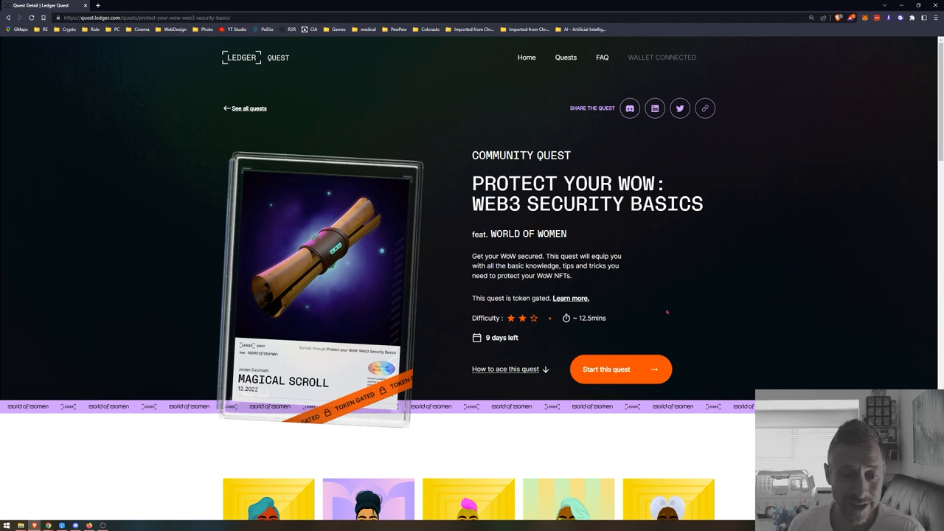
mouse_move(632, 361)
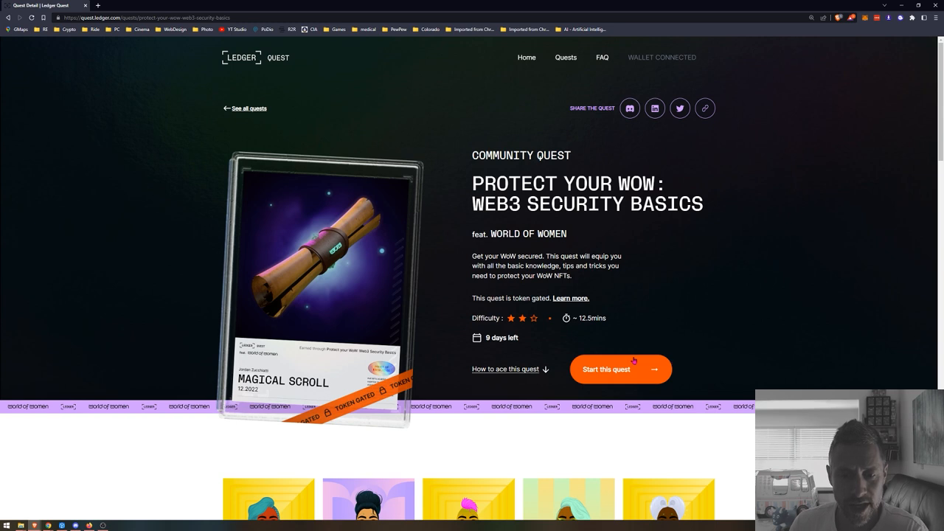
click(620, 368)
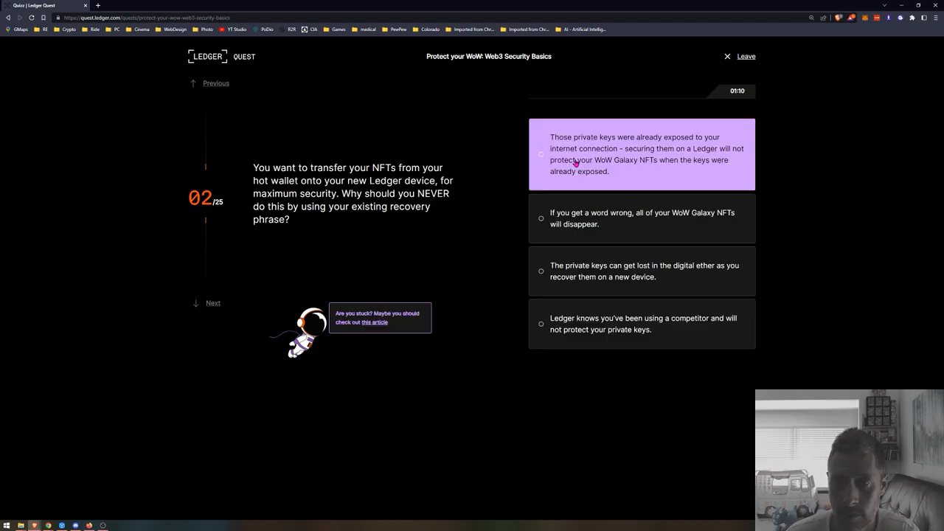
Step: Answer the exposed-private-key question and consult the suggested help article
click(642, 153)
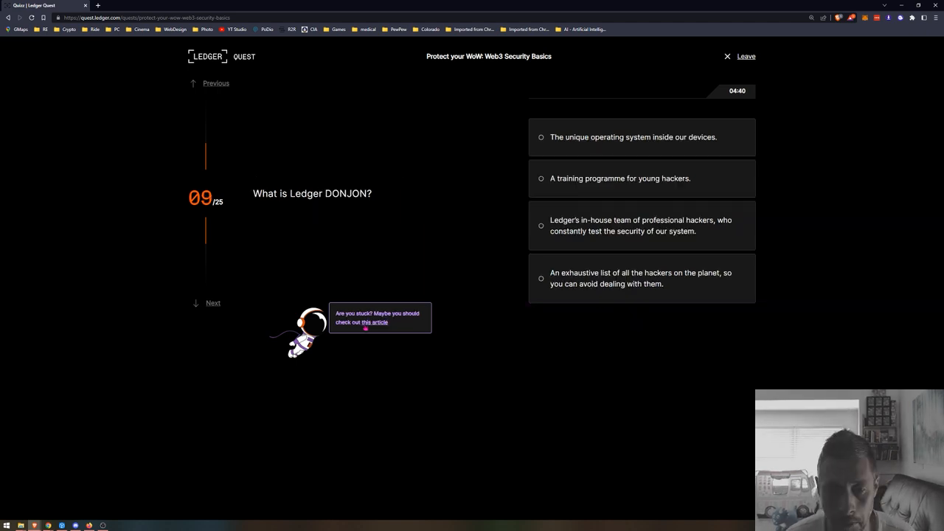
click(376, 322)
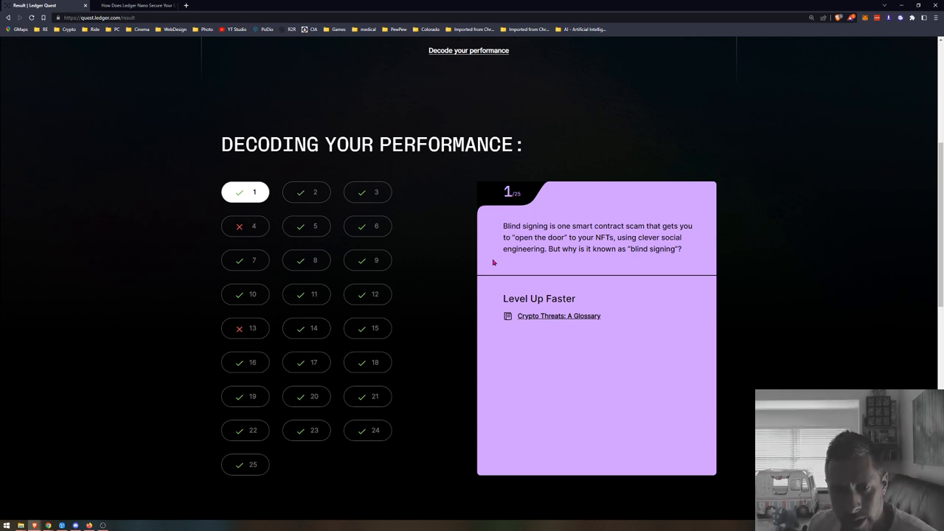
Step: Review missed questions 4 and 13 with their study links, then choose Try again
click(245, 225)
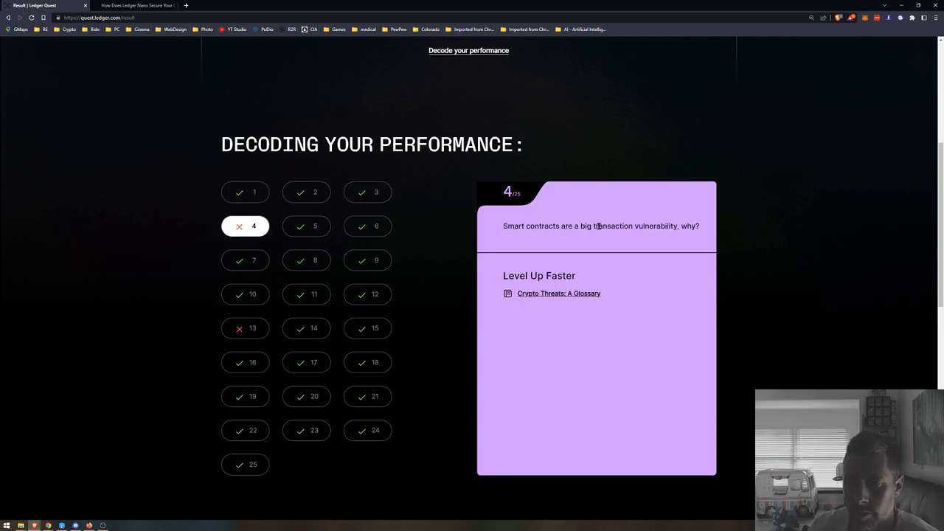
click(558, 293)
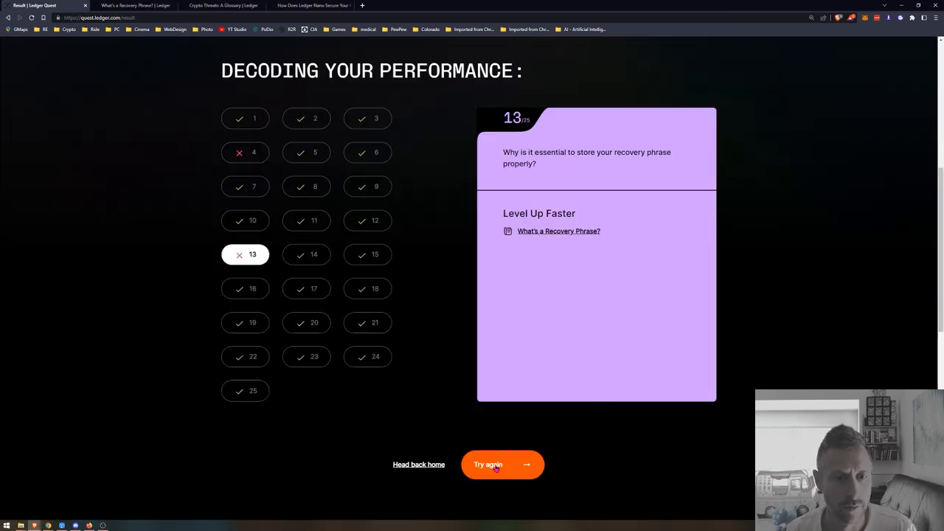
click(488, 465)
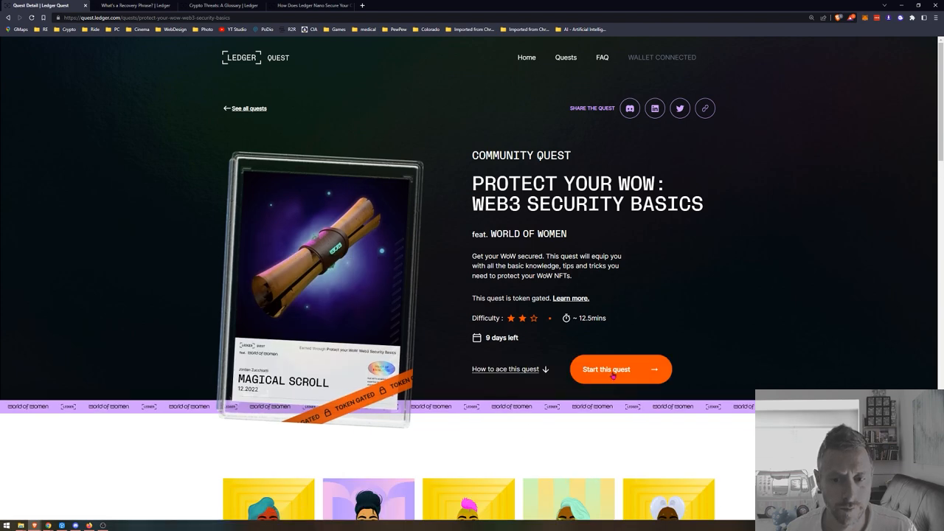
Step: Relaunch the Protect Your WOW quiz at question 01/25
click(620, 368)
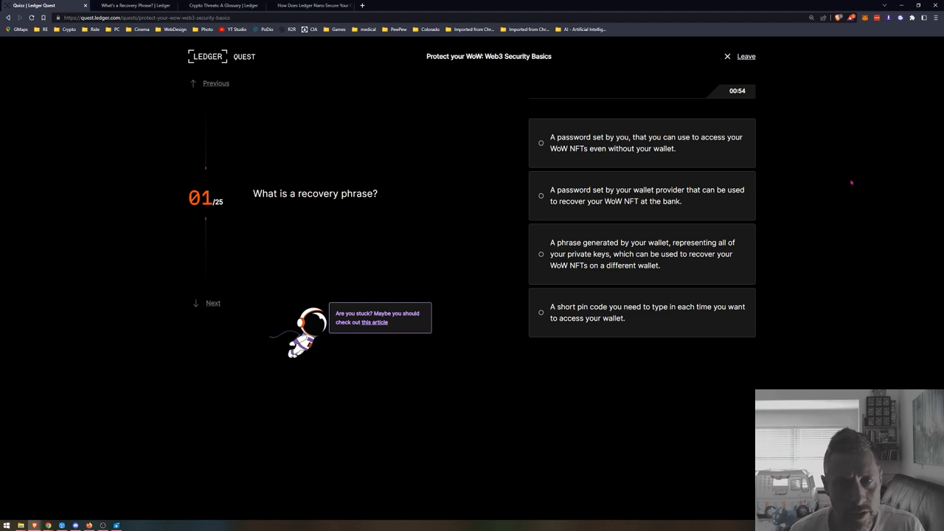
mouse_move(736, 286)
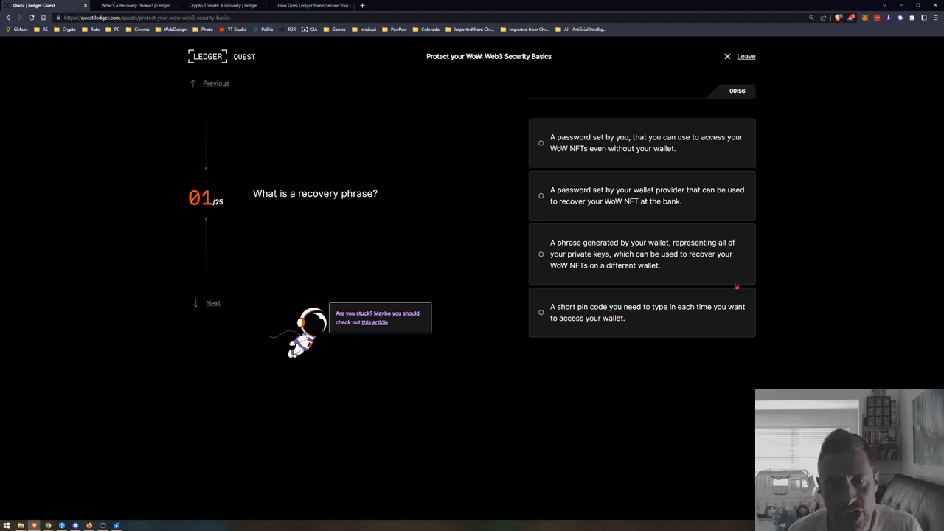
mouse_move(843, 233)
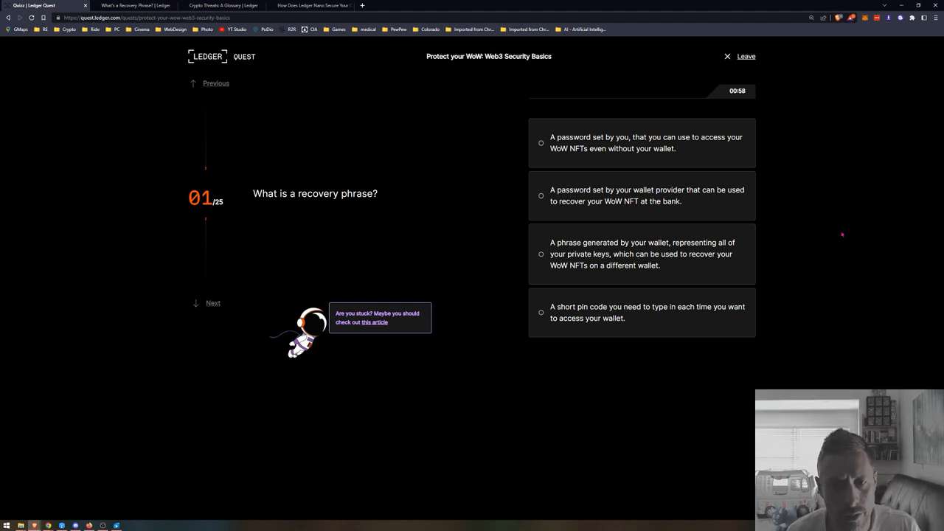
mouse_move(853, 212)
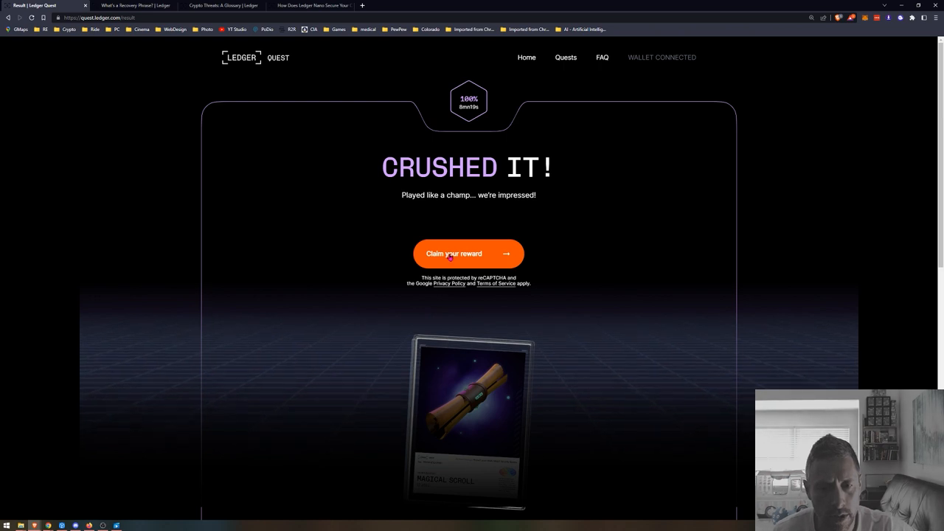
Step: Claim the Magical Scroll reward and sign the MetaMask signature request
click(468, 253)
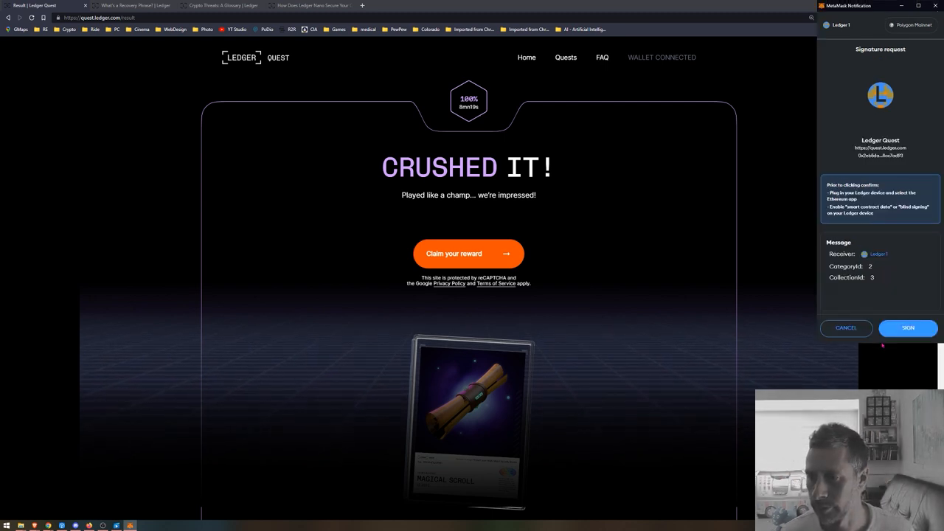
click(908, 328)
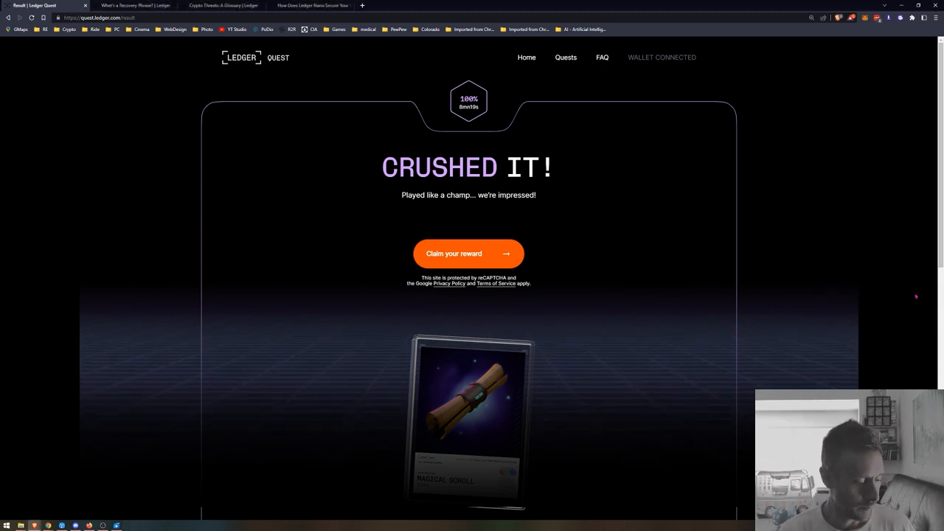
click(565, 56)
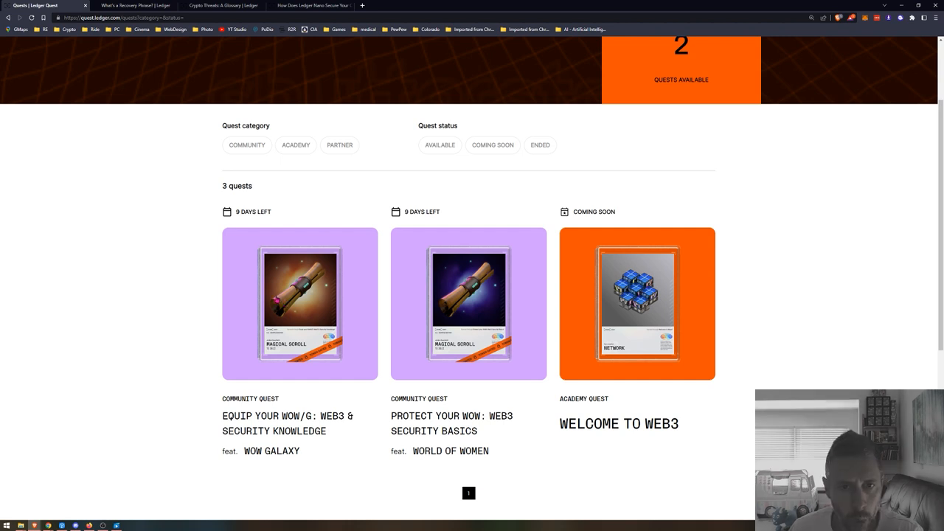
mouse_move(248, 199)
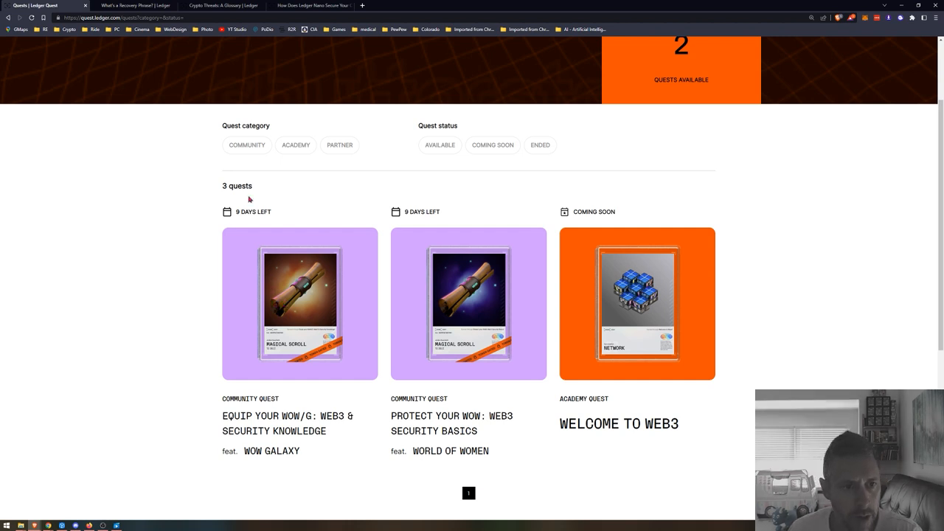
Step: Filter quests by AVAILABLE and COMING SOON, then open Equip Your WoW/G: Web3 & Security Knowledge
click(440, 144)
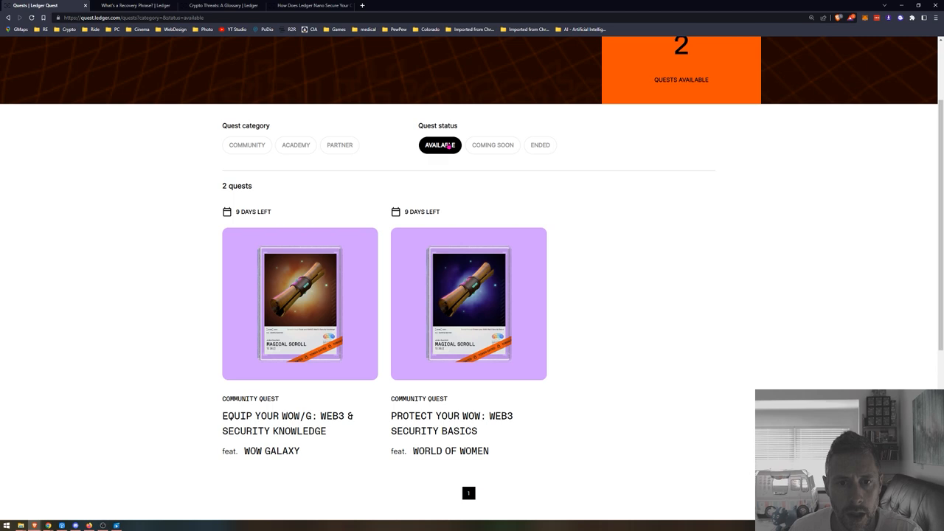
click(492, 145)
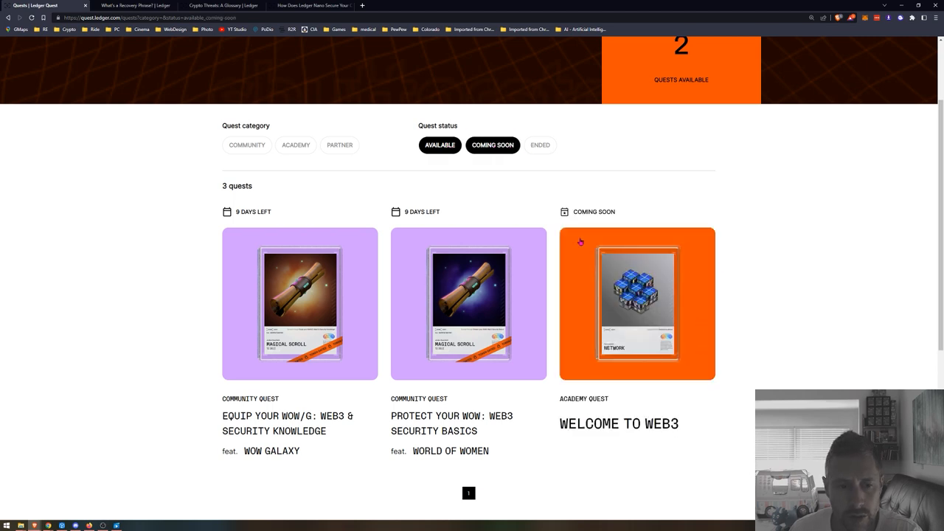
click(299, 303)
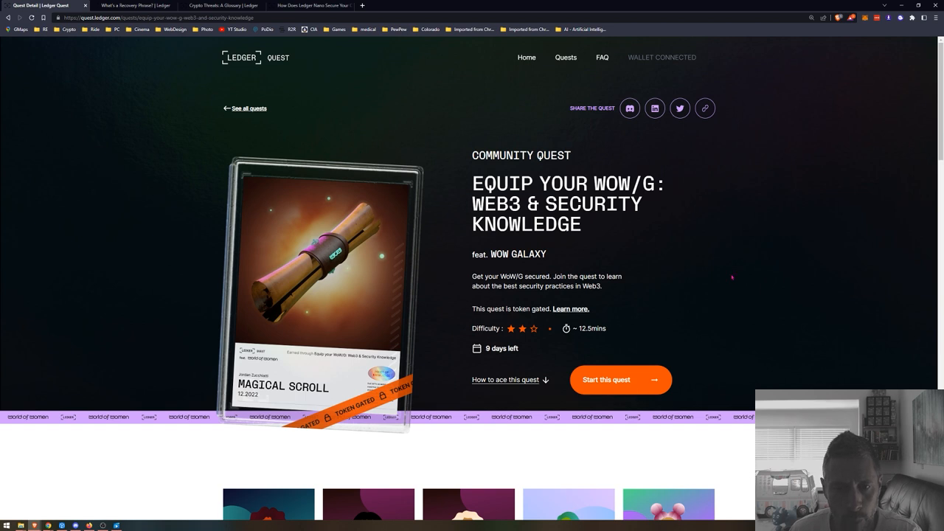
mouse_move(724, 279)
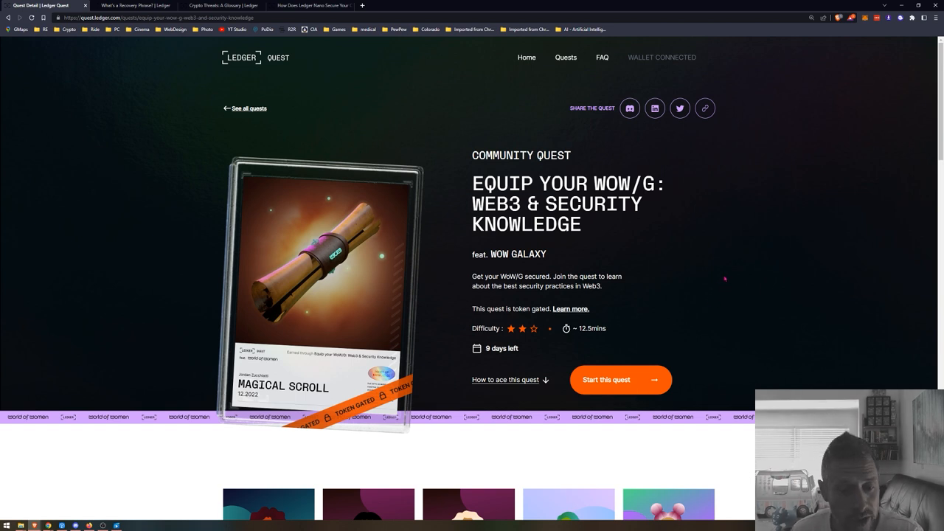
Step: Try starting the Equip Your WoW/G quest, which reports the required token missing
scroll(down, 3)
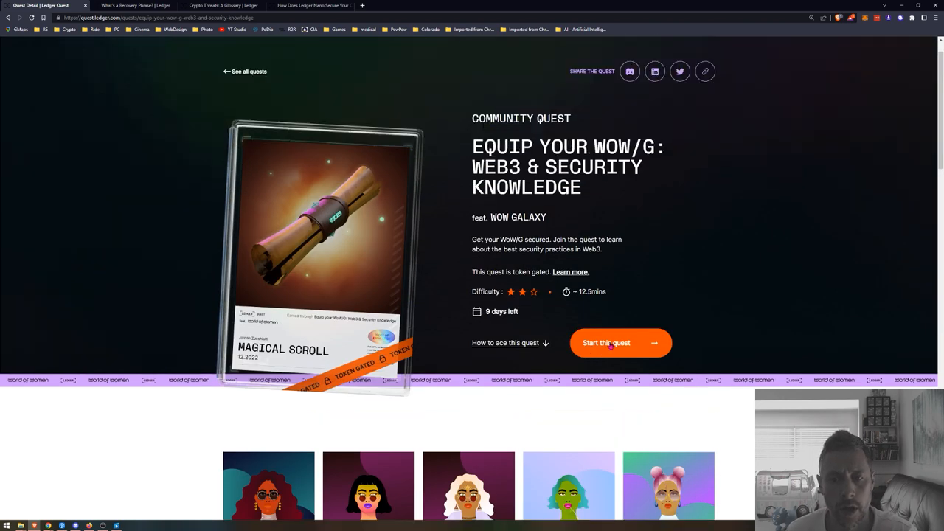
click(619, 343)
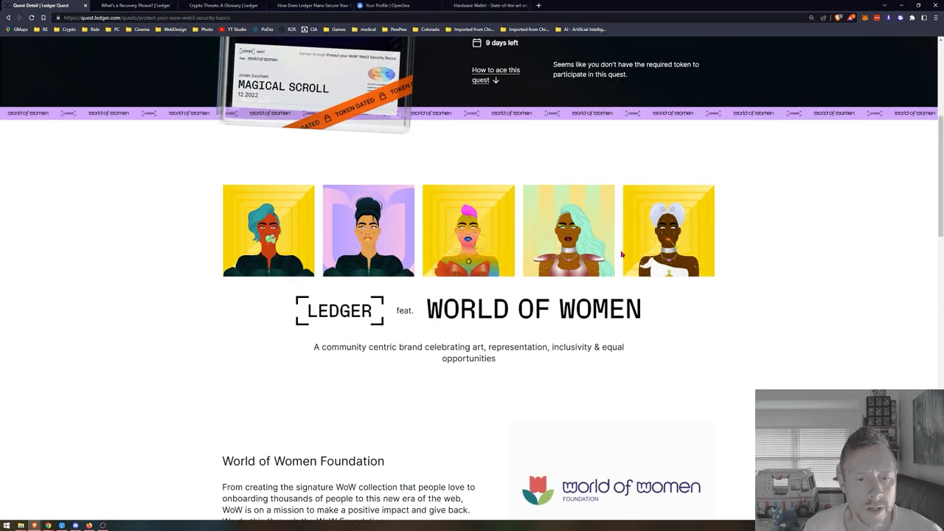
Step: Scroll past the World of Women sections to the How to Ace This Quest Academy links
scroll(down, 3)
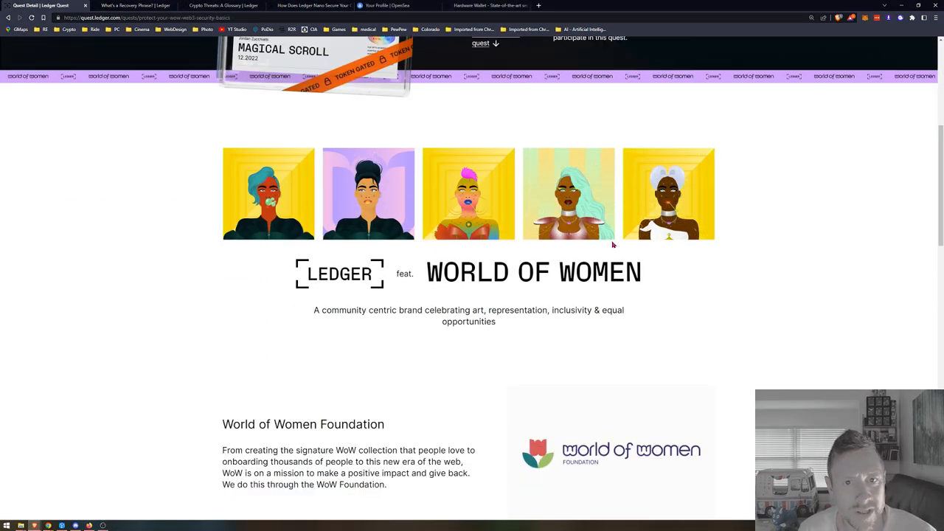
scroll(down, 3)
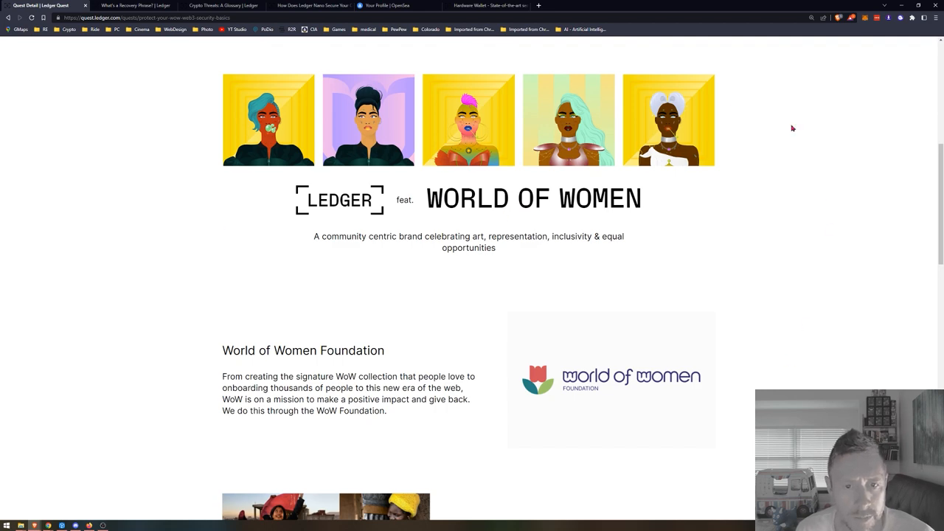
scroll(down, 3)
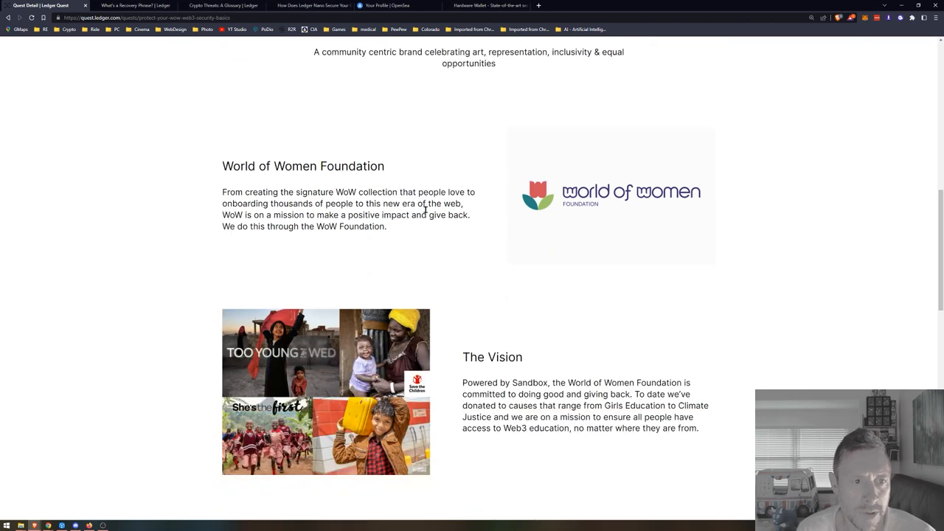
scroll(down, 3)
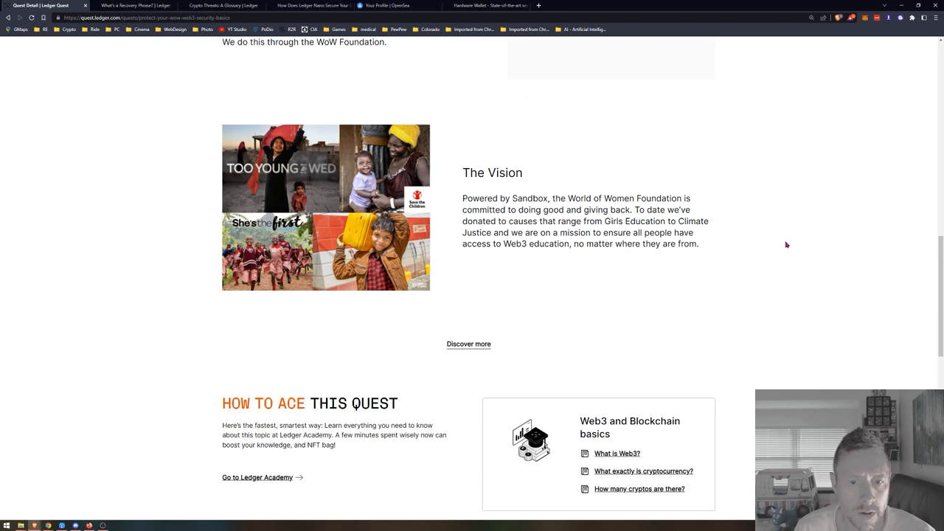
scroll(down, 3)
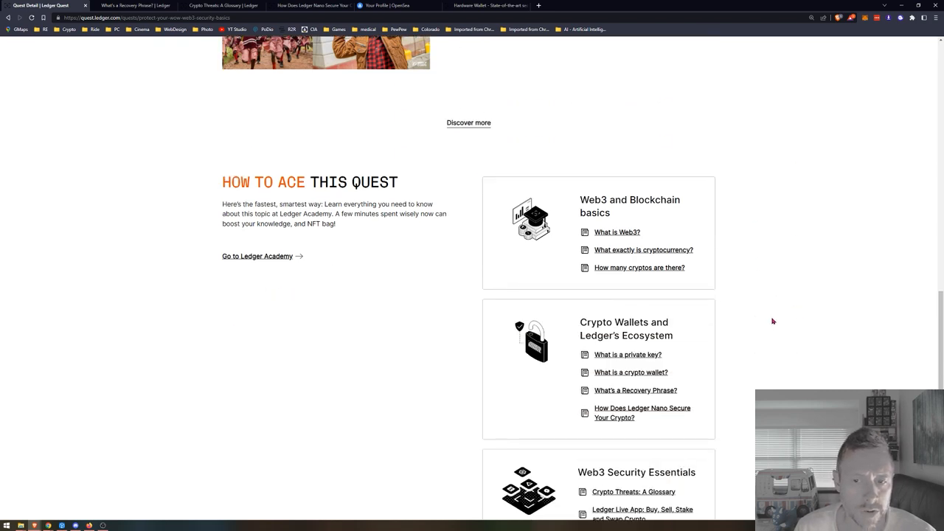
scroll(down, 3)
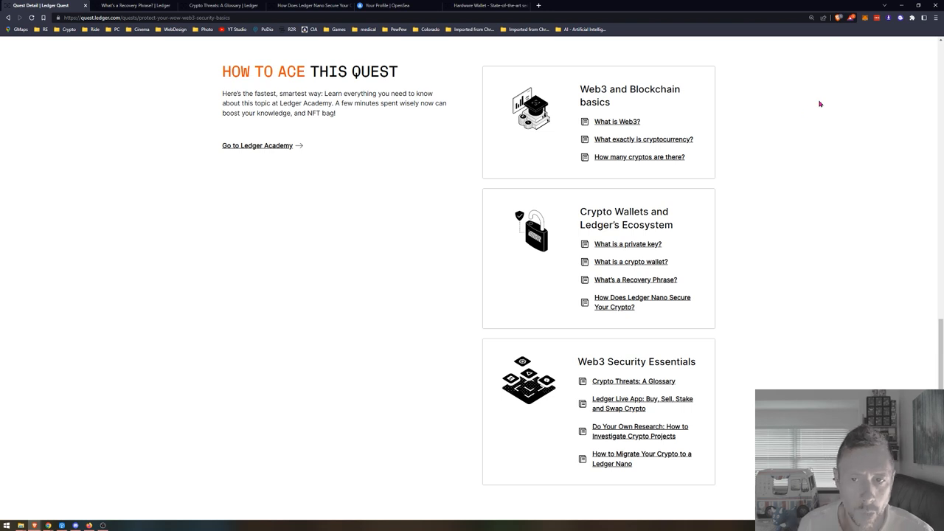
mouse_move(632, 85)
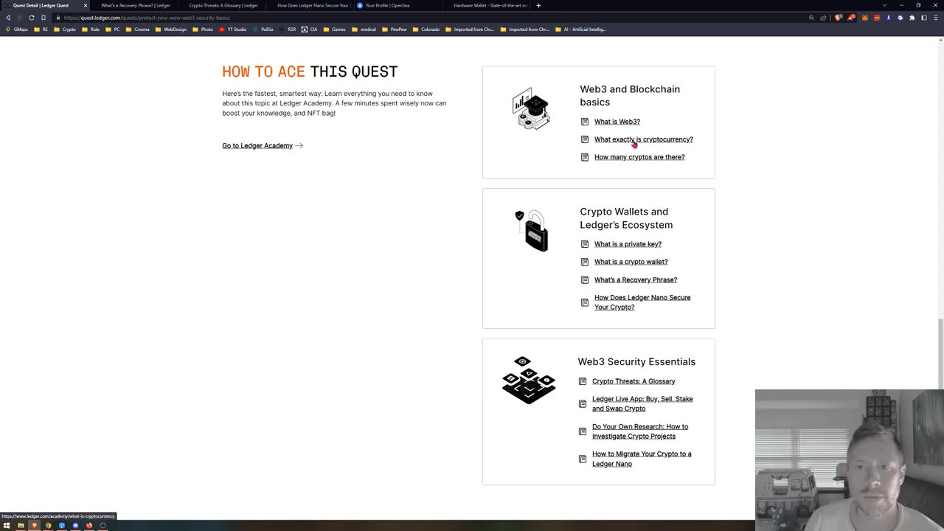
mouse_move(612, 465)
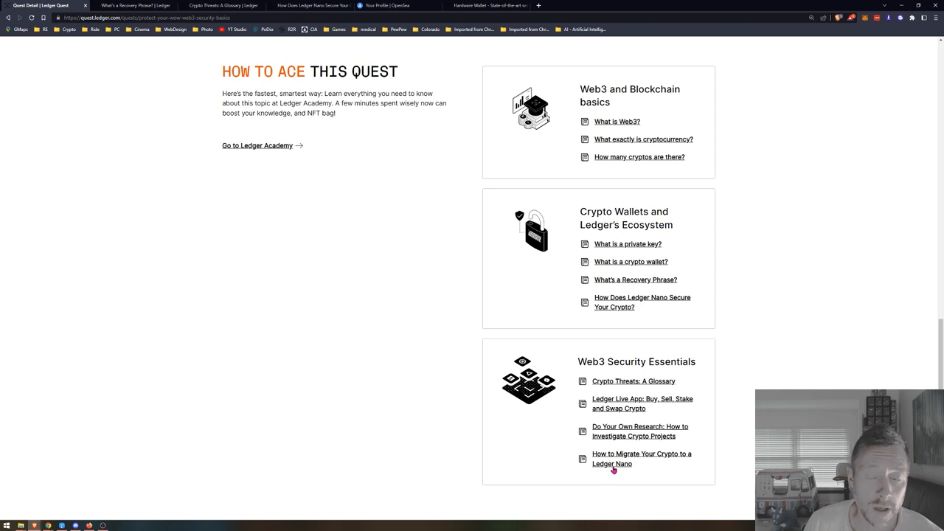